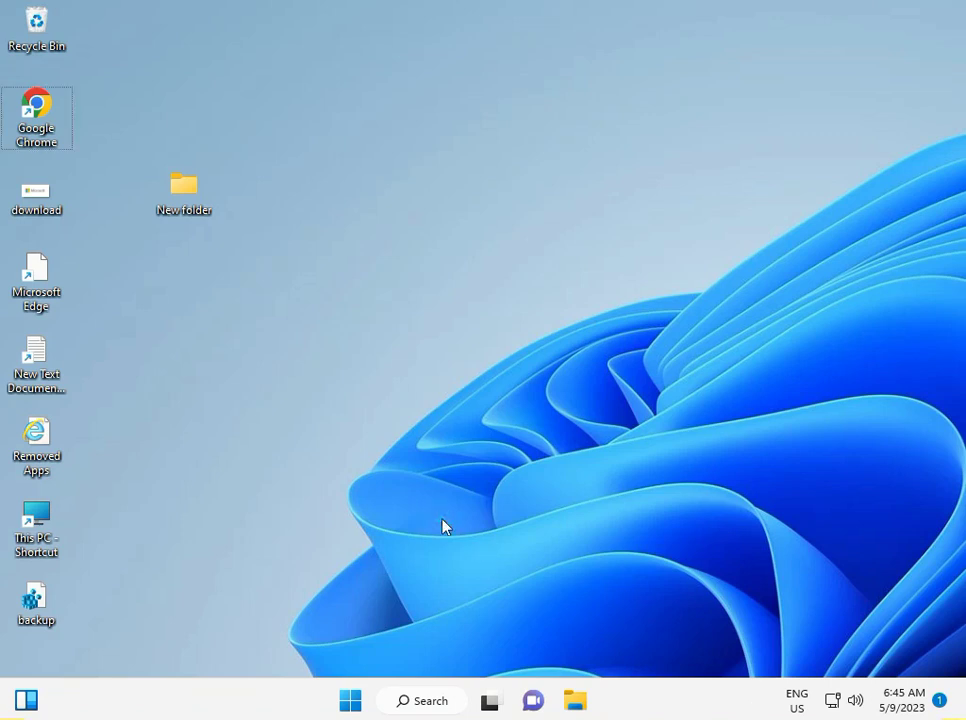
Enter the devmgmt.msc command in the Run dialog to launch Device Manager
{"action": "type", "text": "verifier"}
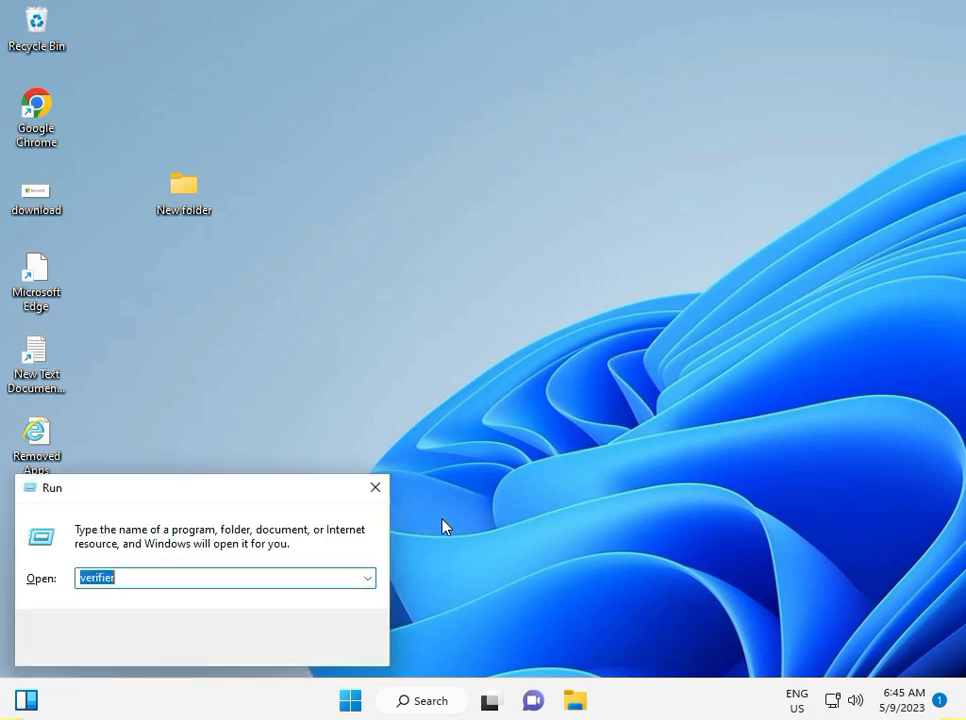
{"action": "type", "text": "d"}
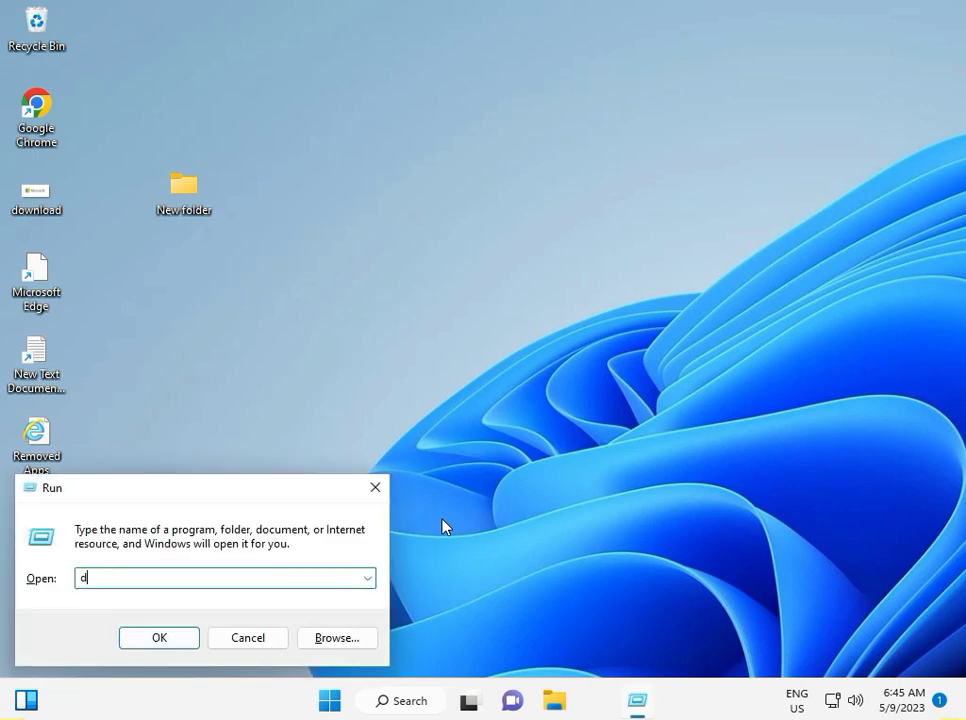
{"action": "type", "text": "e"}
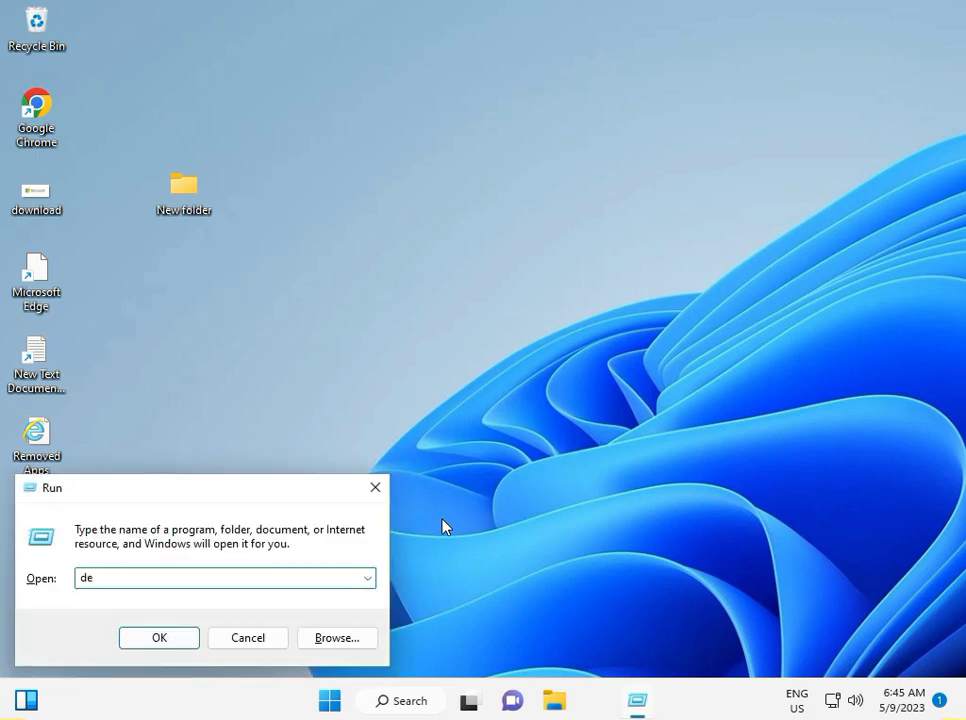
{"action": "type", "text": "vmgm"}
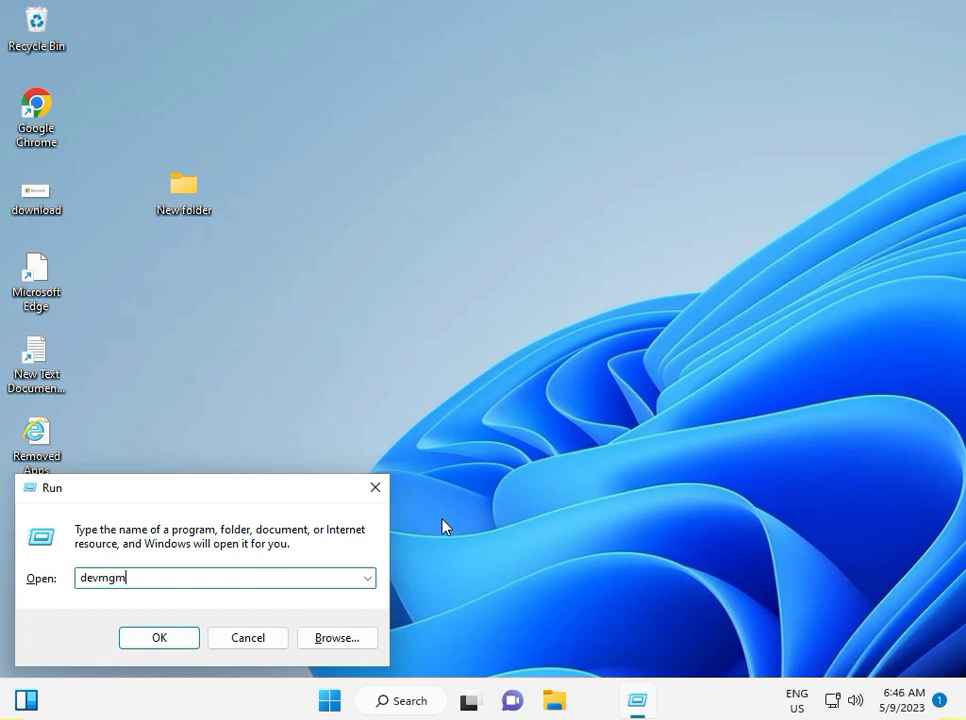
{"action": "type", "text": "."}
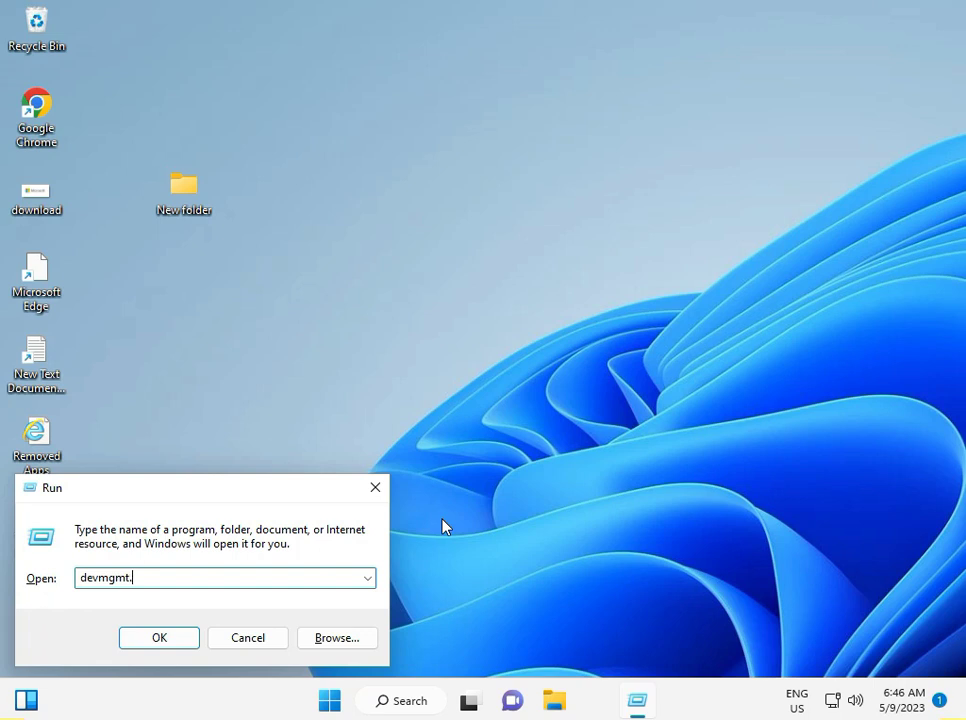
{"action": "type", "text": "msv"}
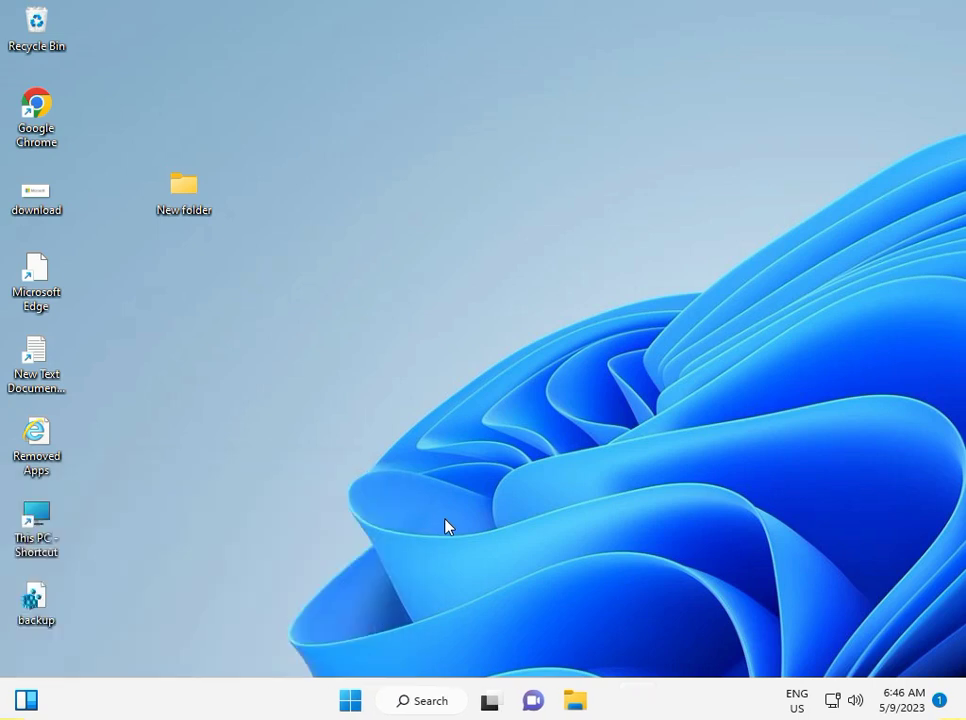
{"action": "mouse_move", "coordinate": [637, 698]}
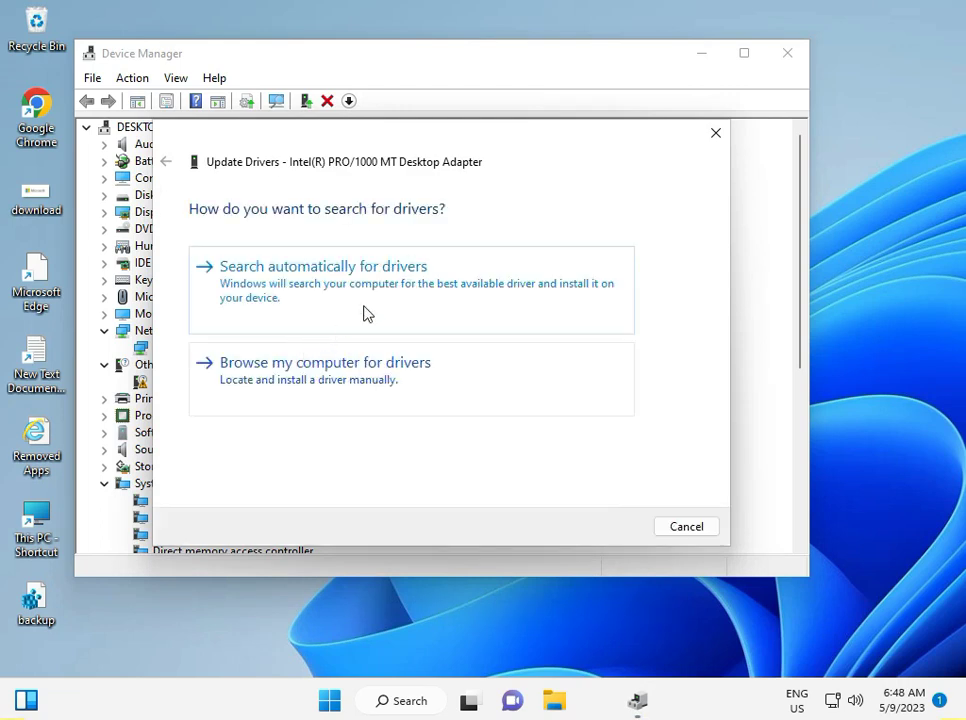
Open Update driver for the Intel(R) PRO/1000 MT Desktop Adapter under Network adapters
{"action": "left_click", "coordinate": [323, 266]}
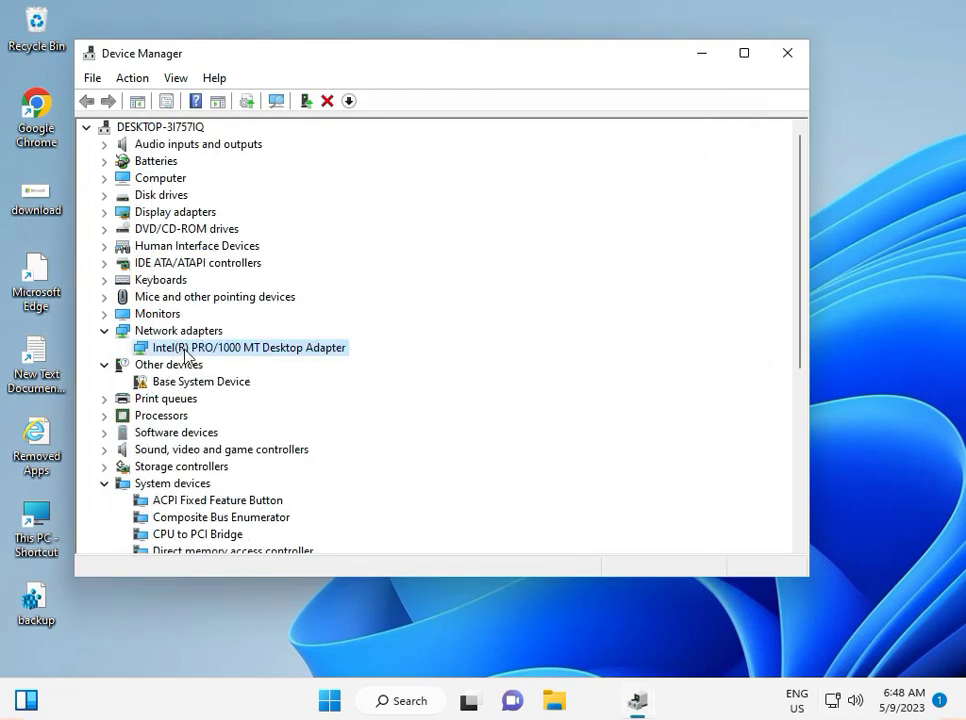
{"action": "right_click", "coordinate": [247, 347]}
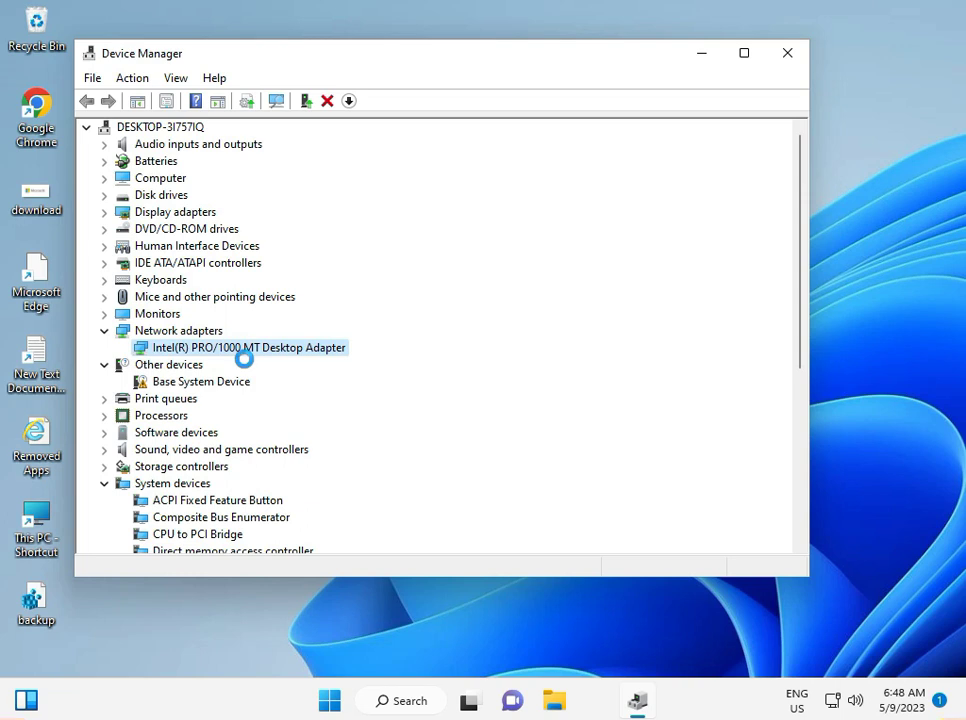
{"action": "mouse_move", "coordinate": [684, 651]}
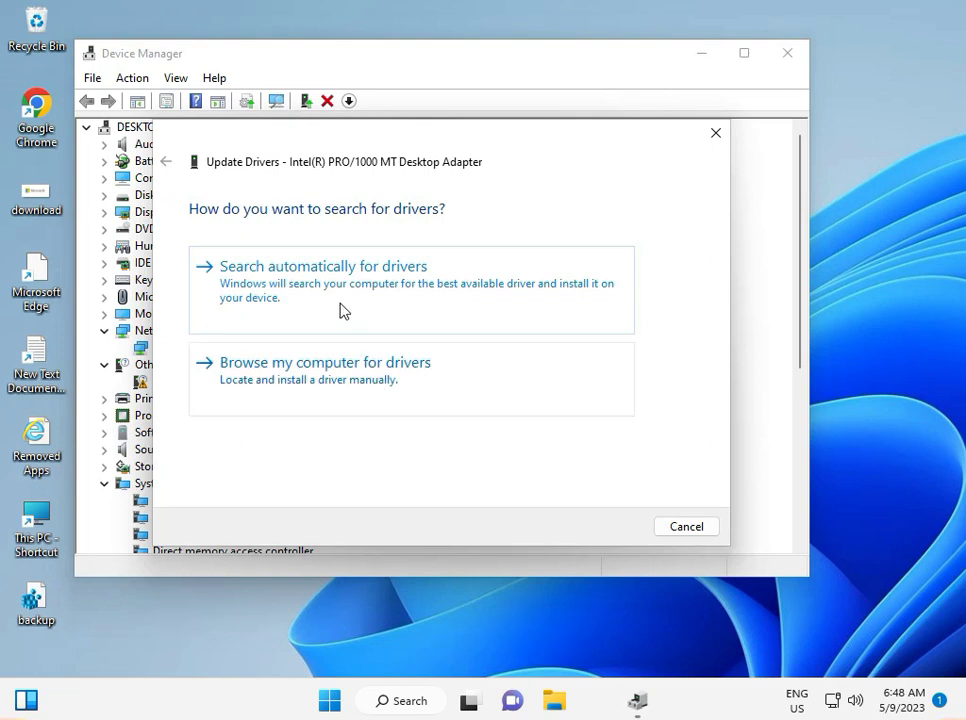
Search automatically for the Intel adapter driver, then close the result and Device Manager
{"action": "left_click", "coordinate": [323, 266]}
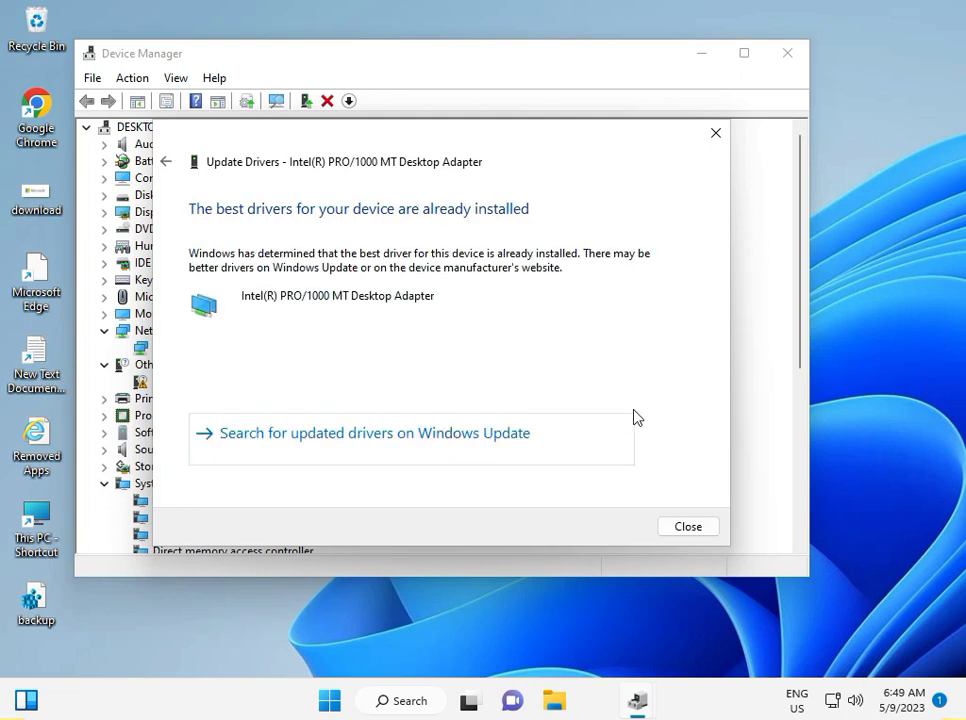
{"action": "left_click", "coordinate": [688, 526]}
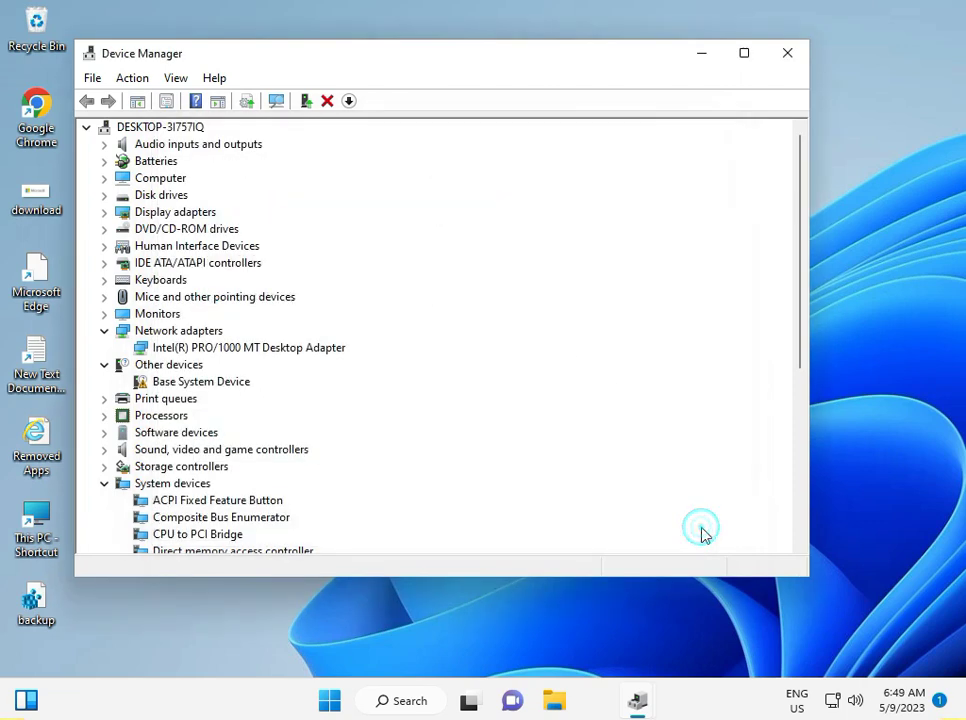
{"action": "left_click", "coordinate": [787, 52]}
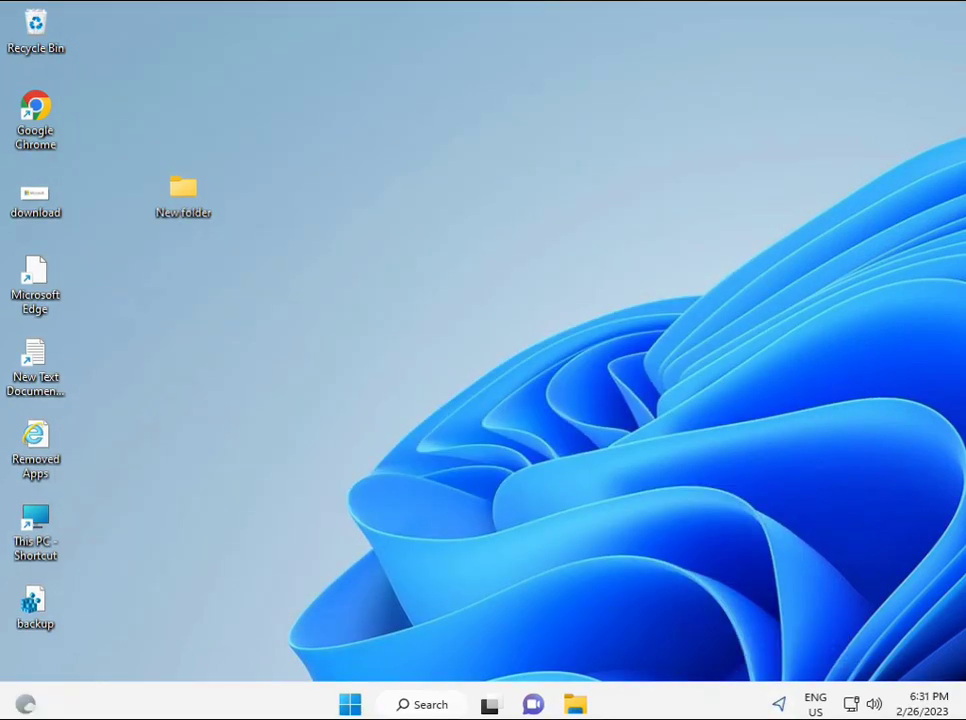
Search Start for cmd and run Command Prompt as administrator
{"action": "left_click", "coordinate": [349, 704]}
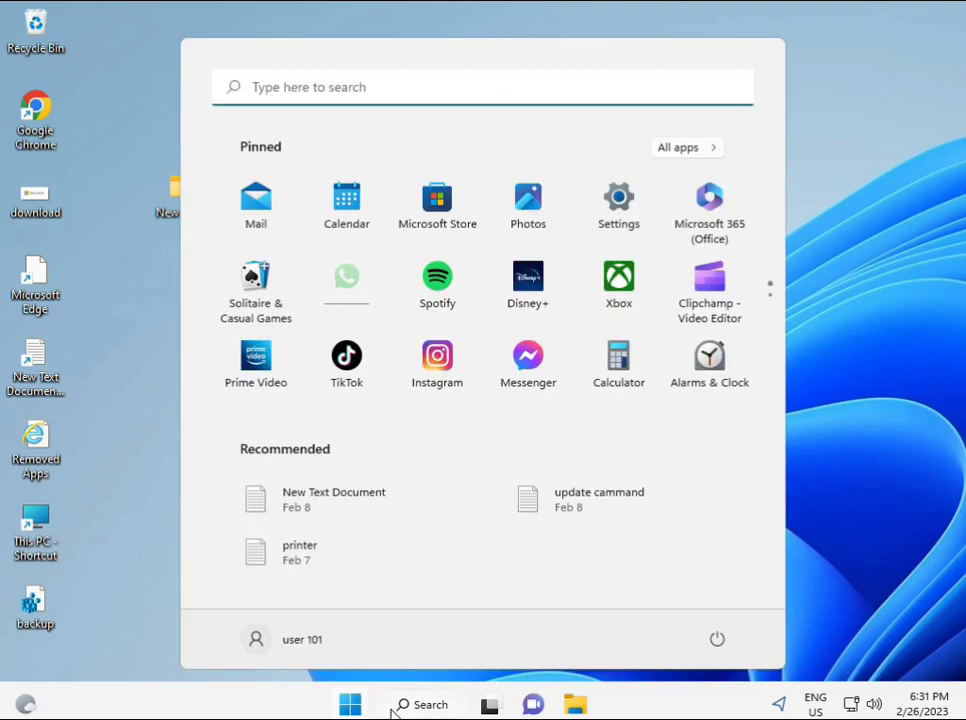
{"action": "type", "text": "cmd"}
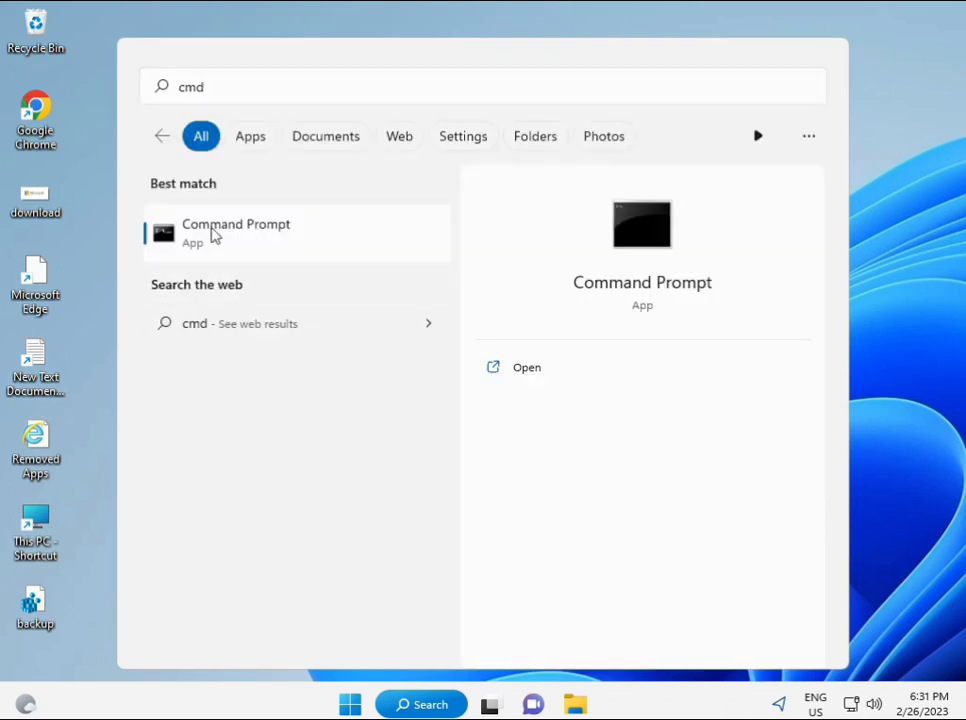
{"action": "mouse_move", "coordinate": [248, 240]}
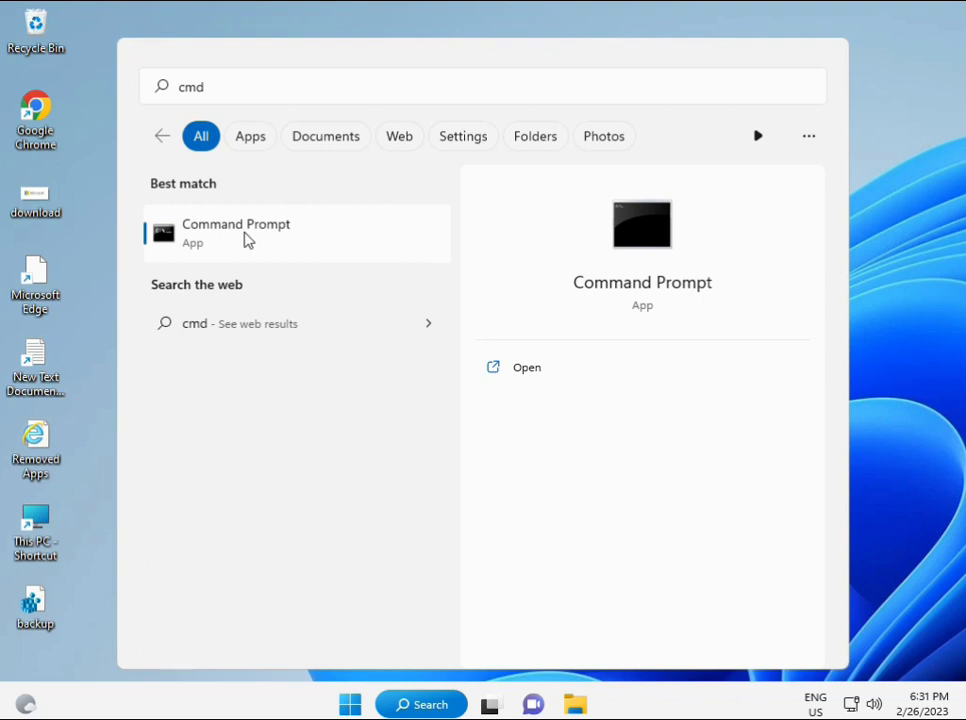
{"action": "right_click", "coordinate": [236, 233]}
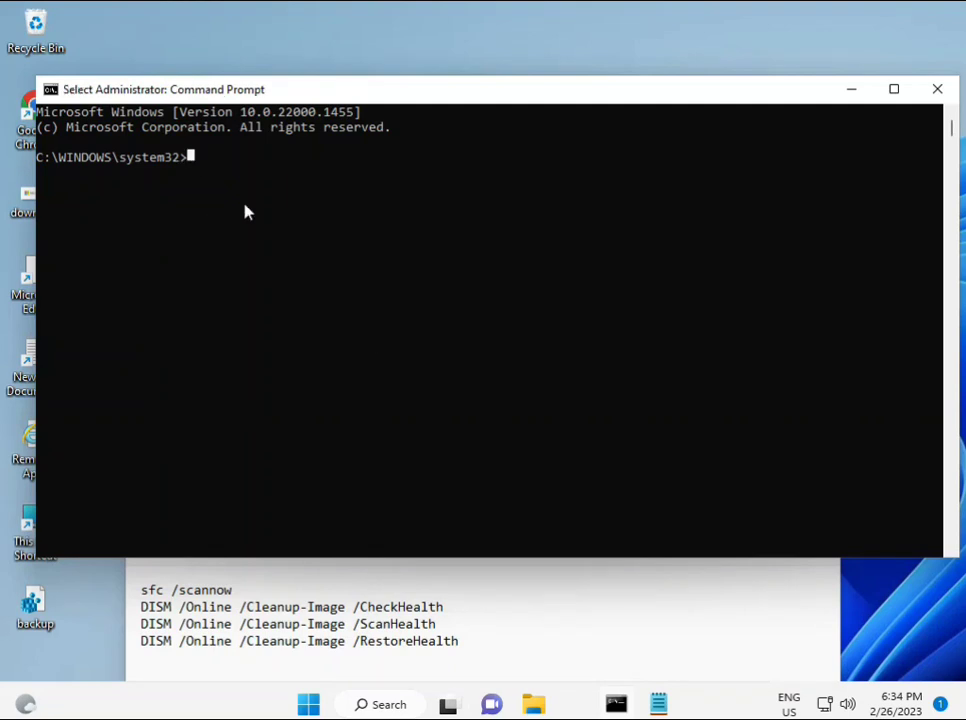
Run sfc /scannow and wait until verification reaches 100% with no violations
{"action": "type", "text": "sca"}
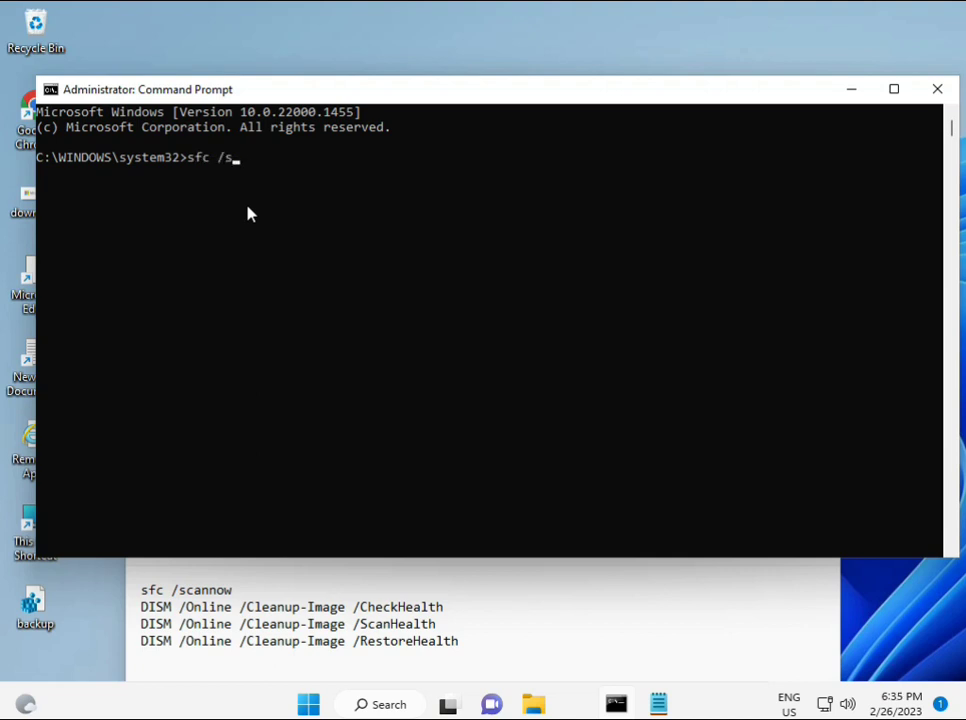
{"action": "type", "text": "cannow"}
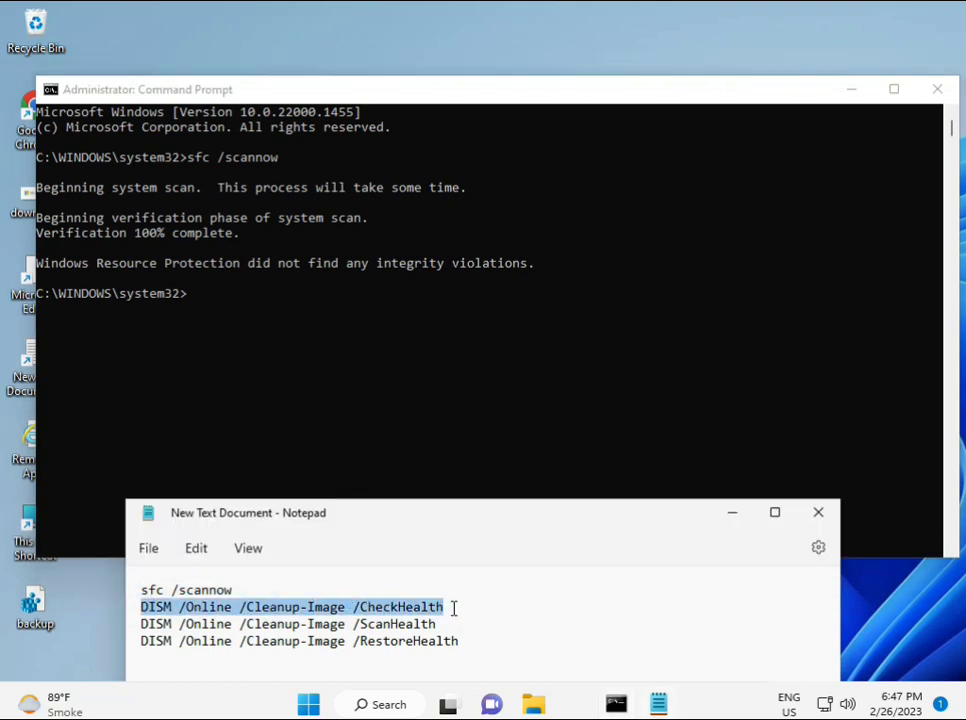
{"action": "mouse_move", "coordinate": [193, 303]}
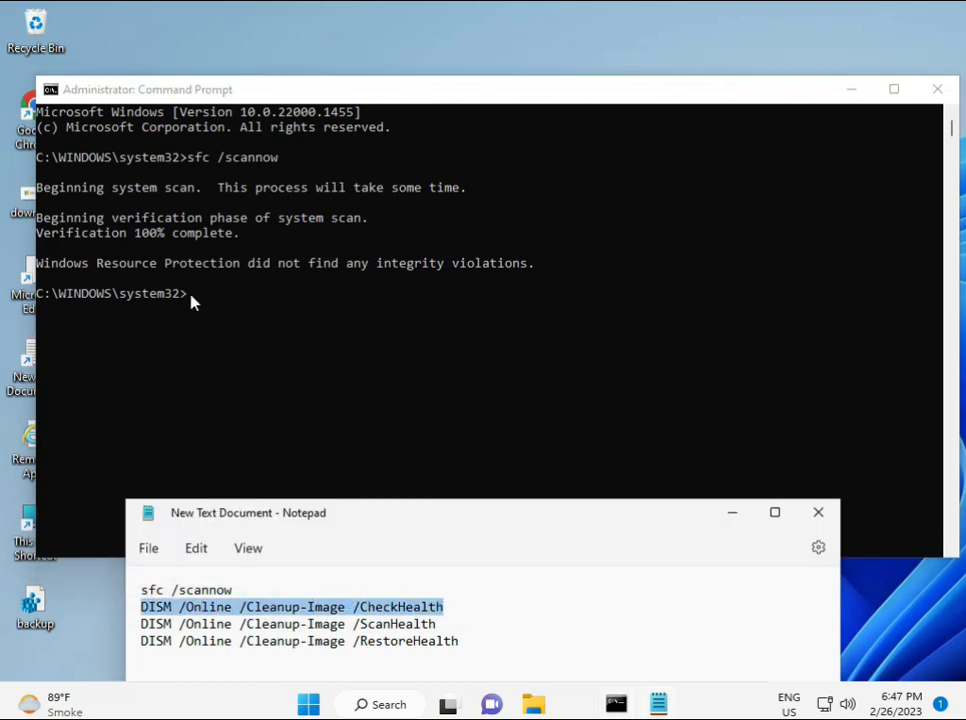
Copy DISM /Online /Cleanup-Image /CheckHealth from Notepad and run it in Command Prompt
{"action": "right_click", "coordinate": [260, 607]}
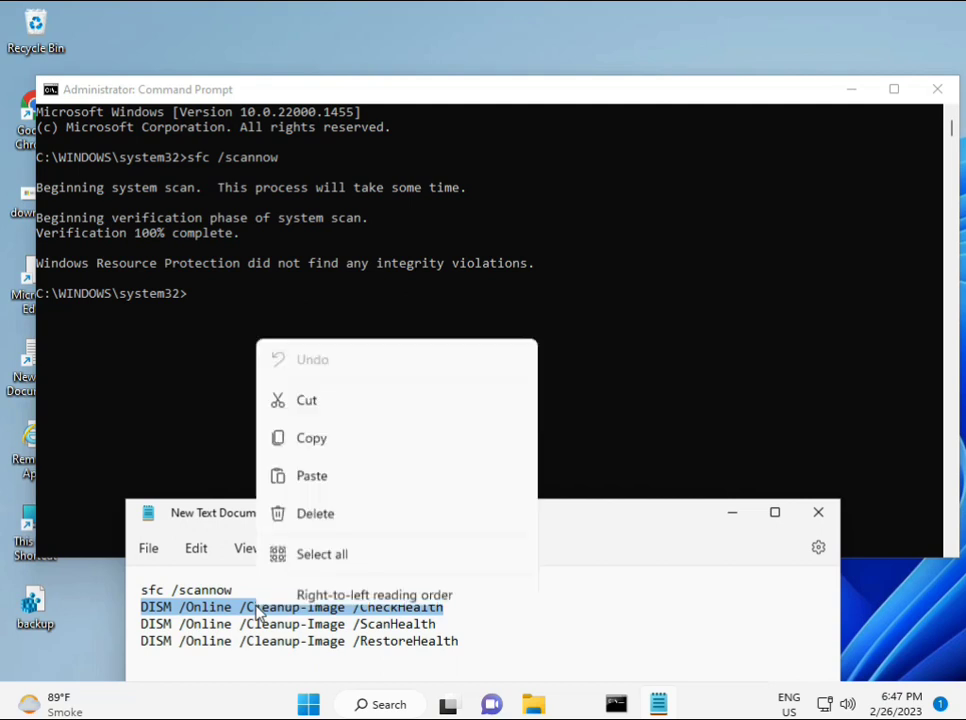
{"action": "left_click", "coordinate": [192, 300]}
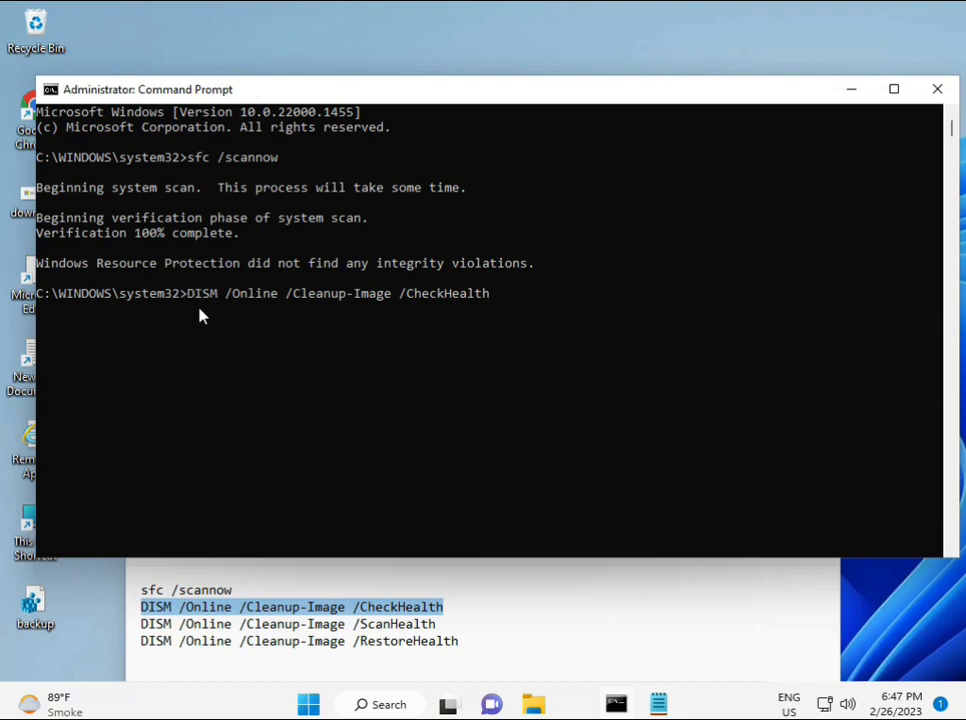
{"action": "key", "text": "enter"}
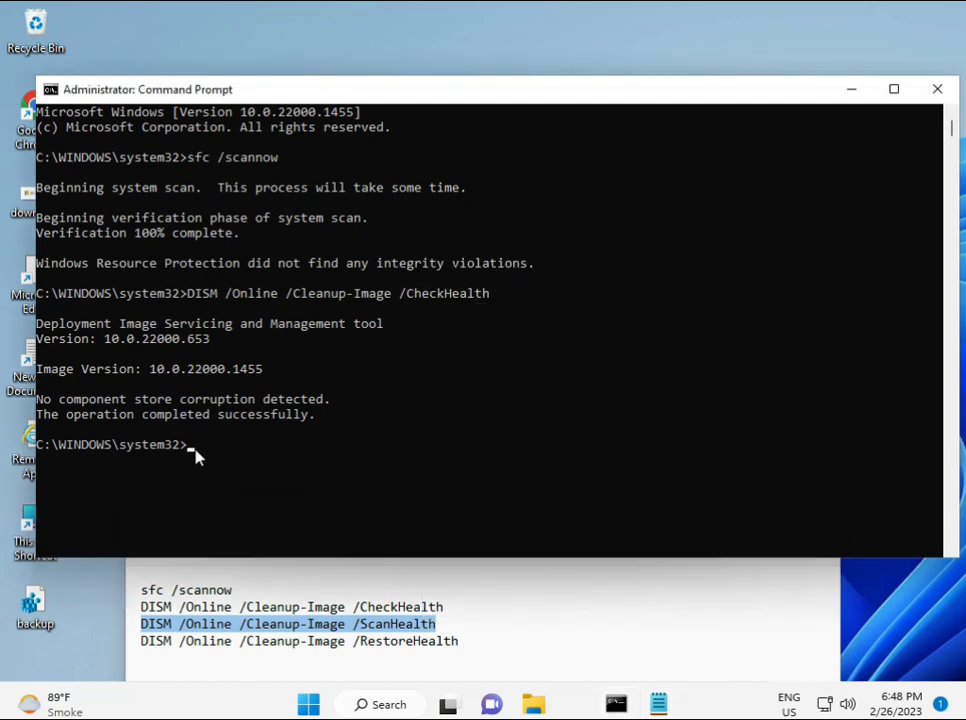
{"action": "mouse_move", "coordinate": [197, 453]}
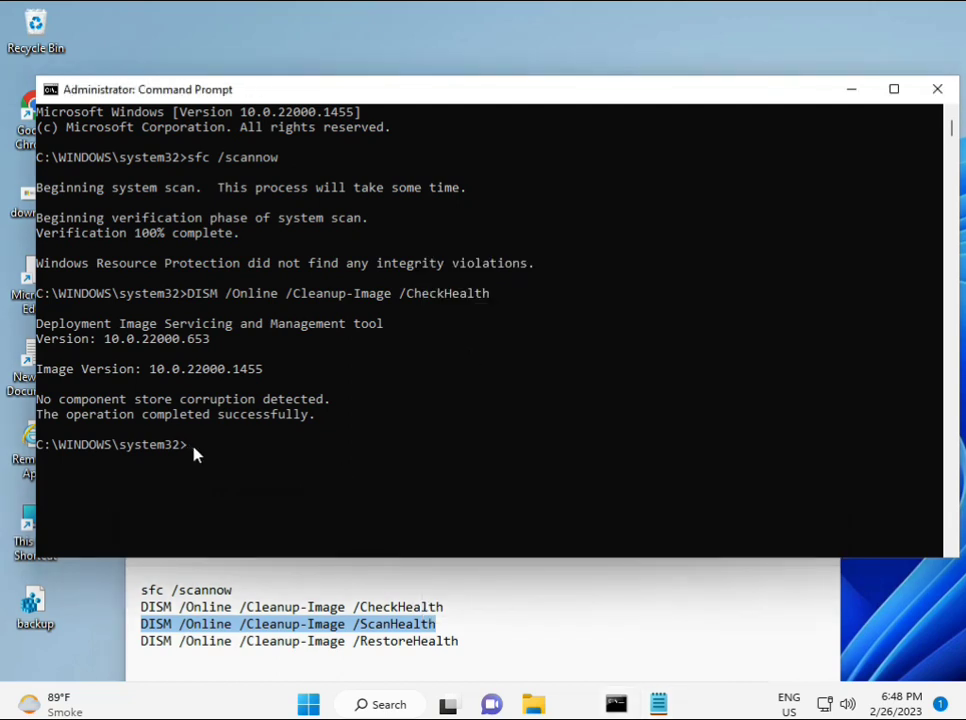
Run DISM /Online /Cleanup-Image /ScanHealth and wait for it to finish
{"action": "type", "text": "DISM /Online /Cleanup-Image /ScanHealth"}
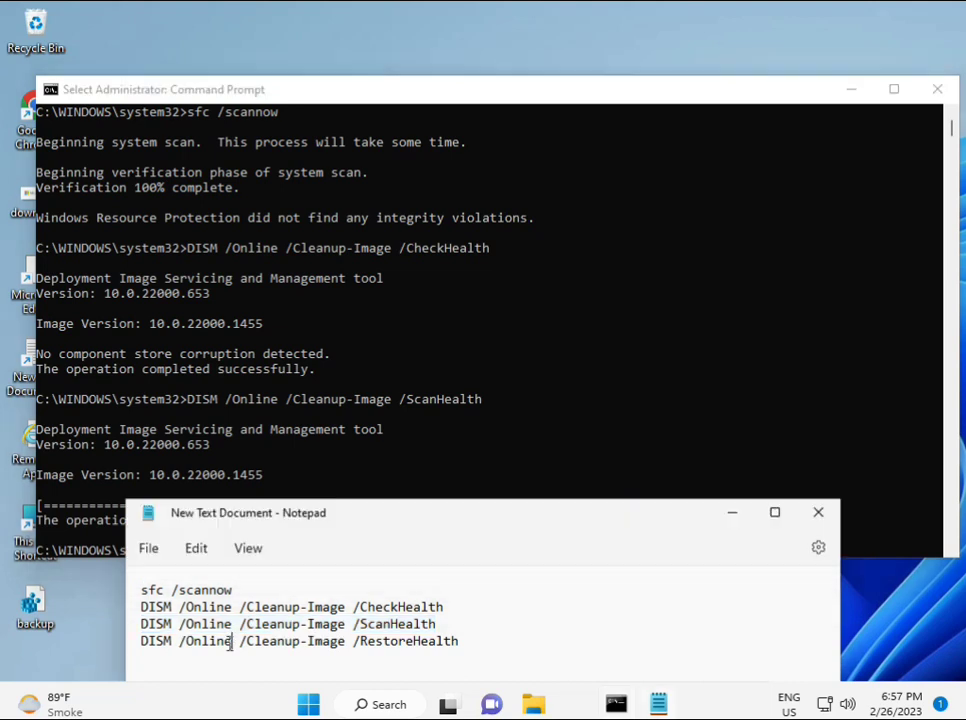
Copy the DISM RestoreHealth line from Notepad into the Command Prompt
{"action": "right_click", "coordinate": [230, 641]}
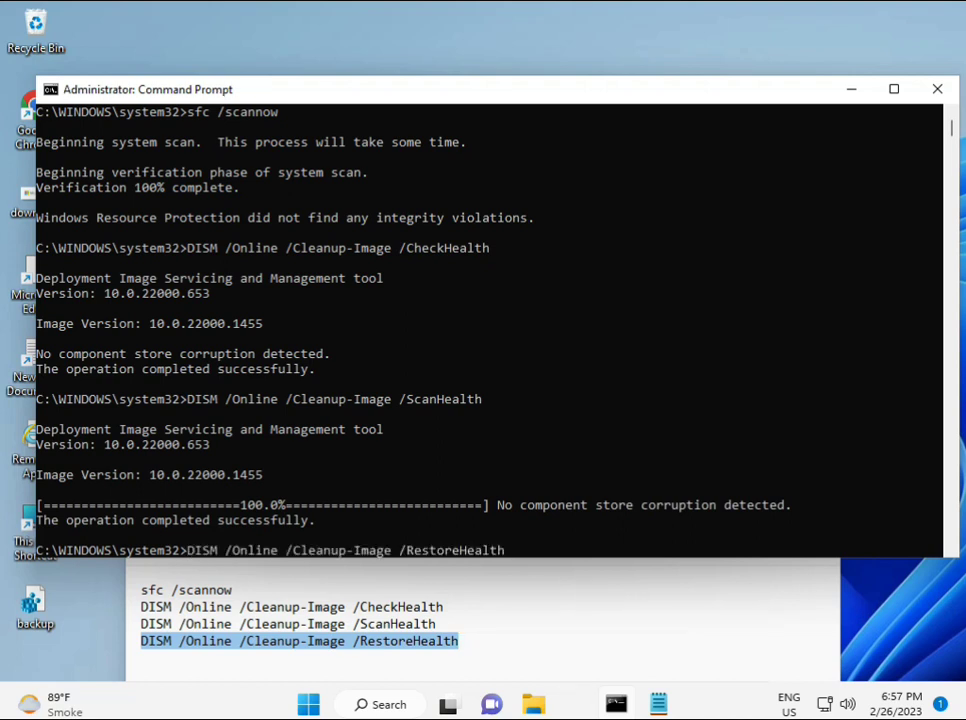
{"action": "scroll", "scroll_direction": "down", "scroll_amount": 3}
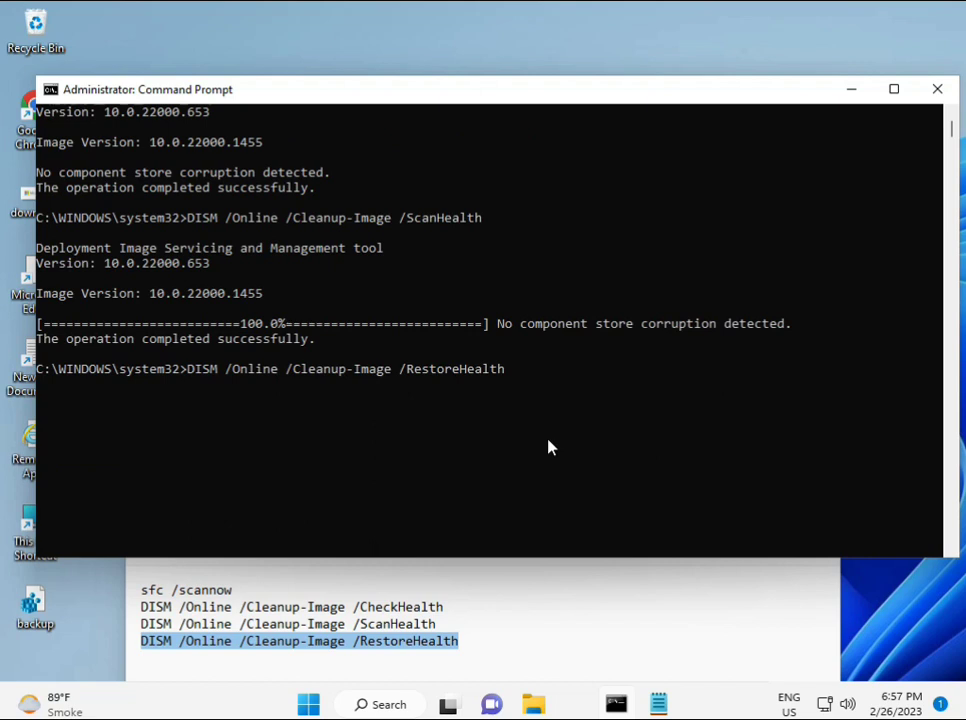
{"action": "scroll", "scroll_direction": "down", "scroll_amount": 3}
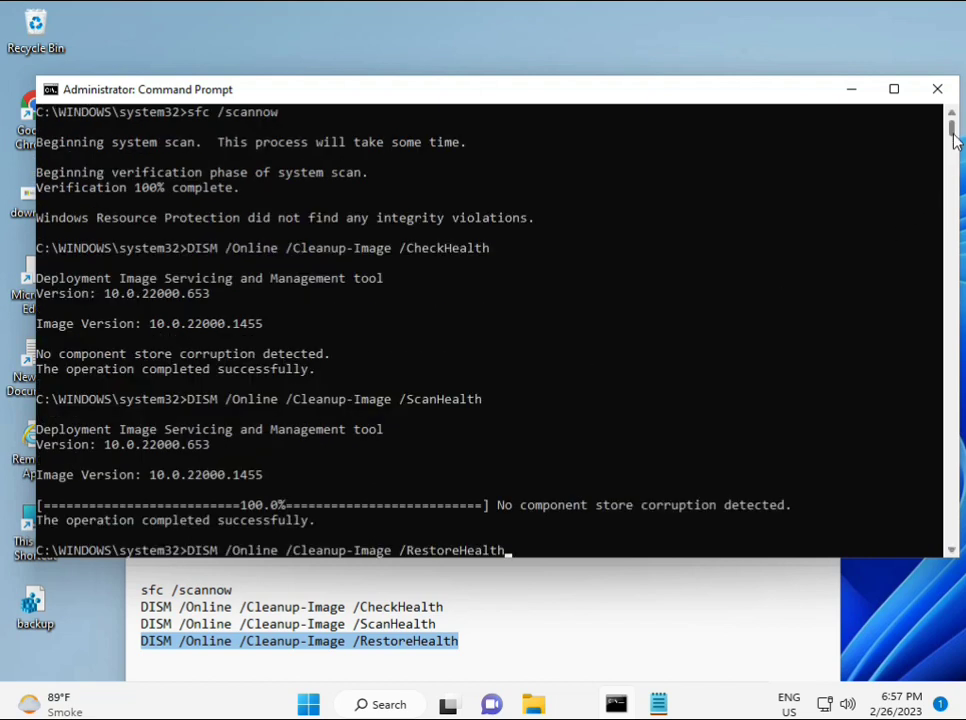